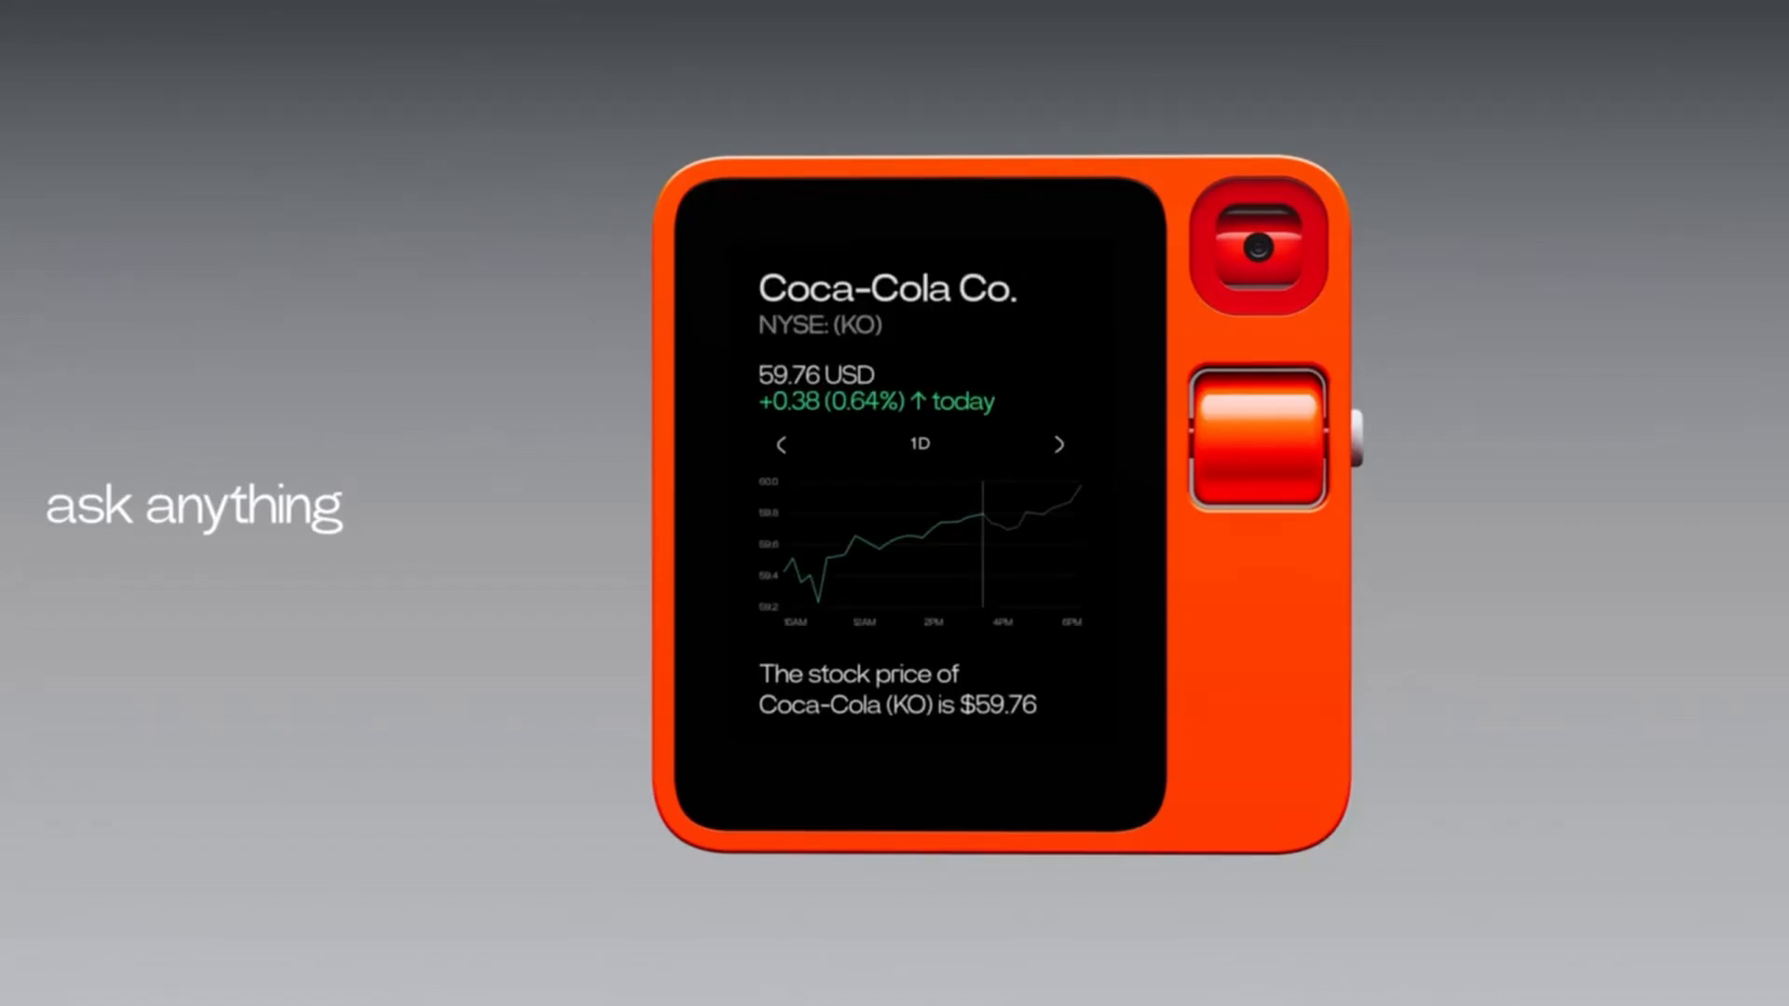
left_click(1057, 443)
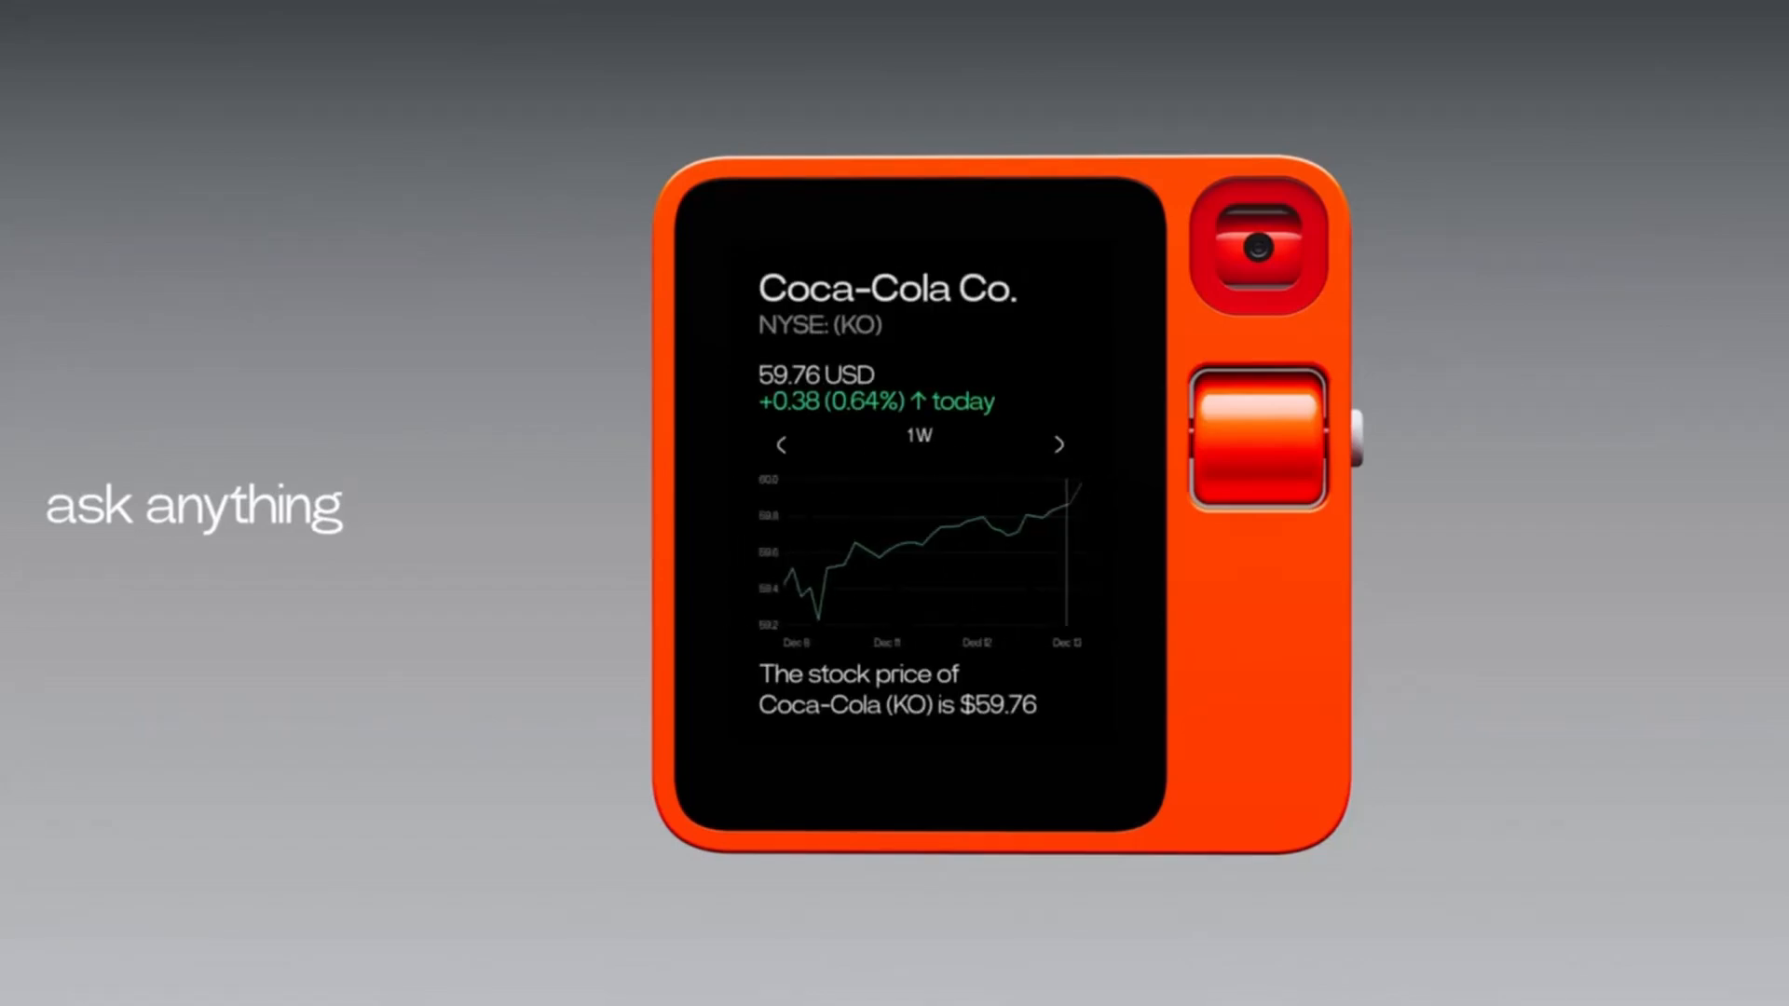